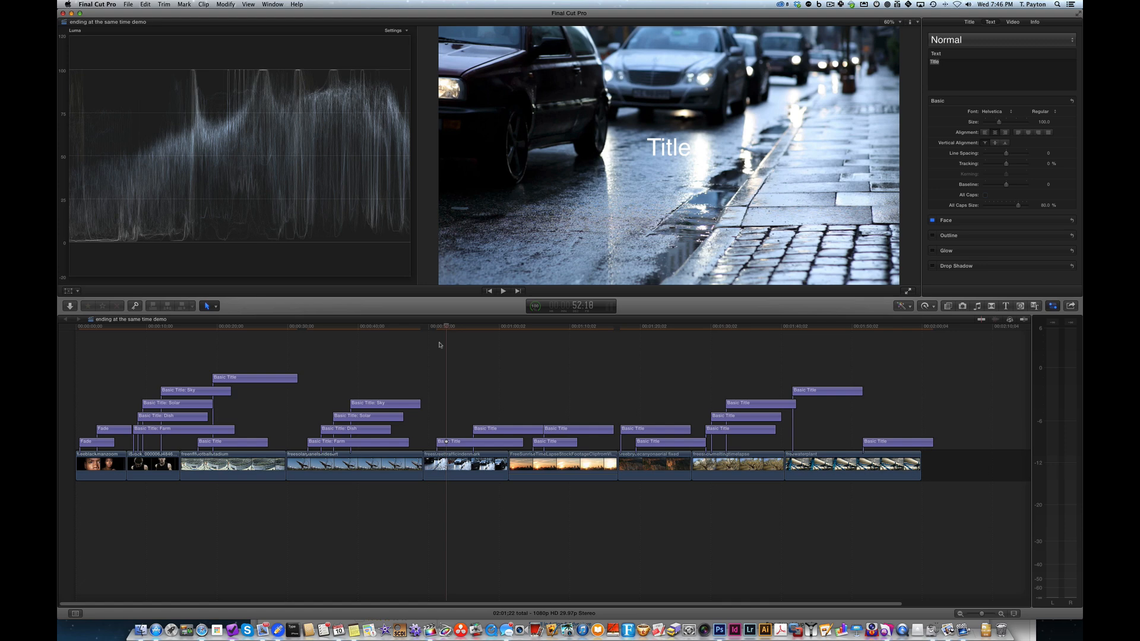
Zoom in on the Sky, Solar, Dish and Farm titles and park the playhead at the man clip's end
{"action": "left_click", "coordinate": [392, 326]}
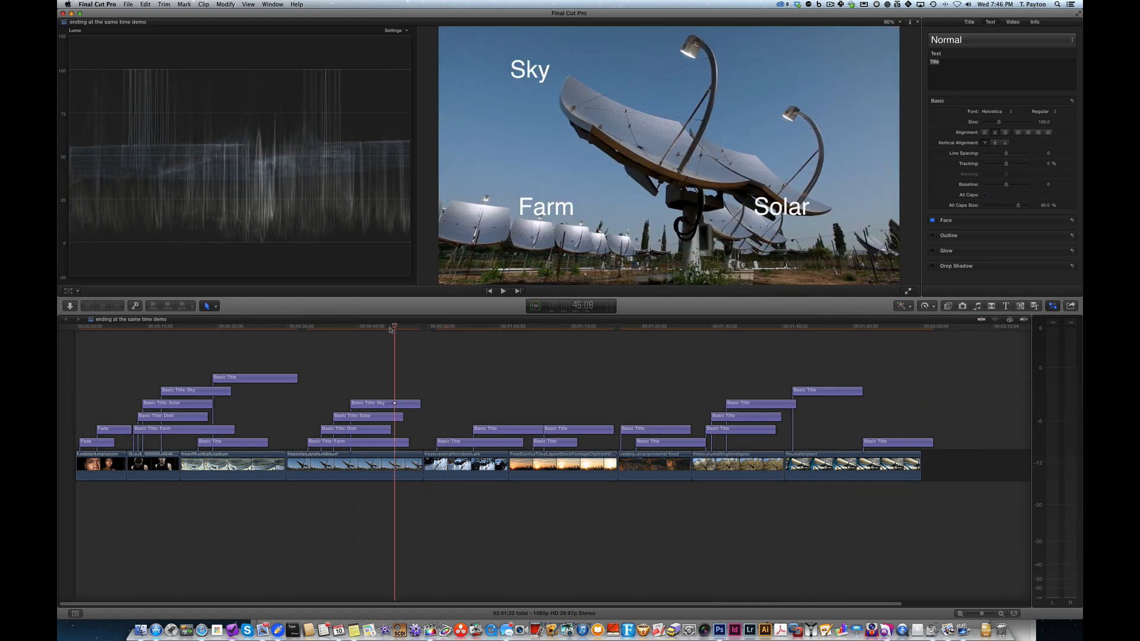
{"action": "left_click", "coordinate": [162, 327]}
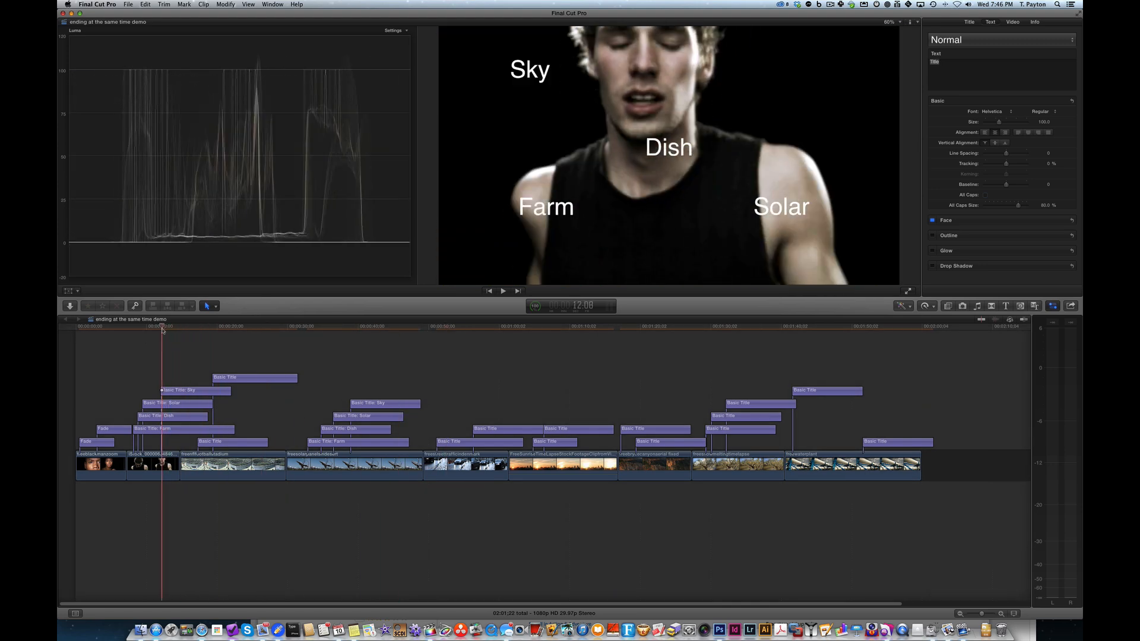
{"action": "key", "text": "cmd+="}
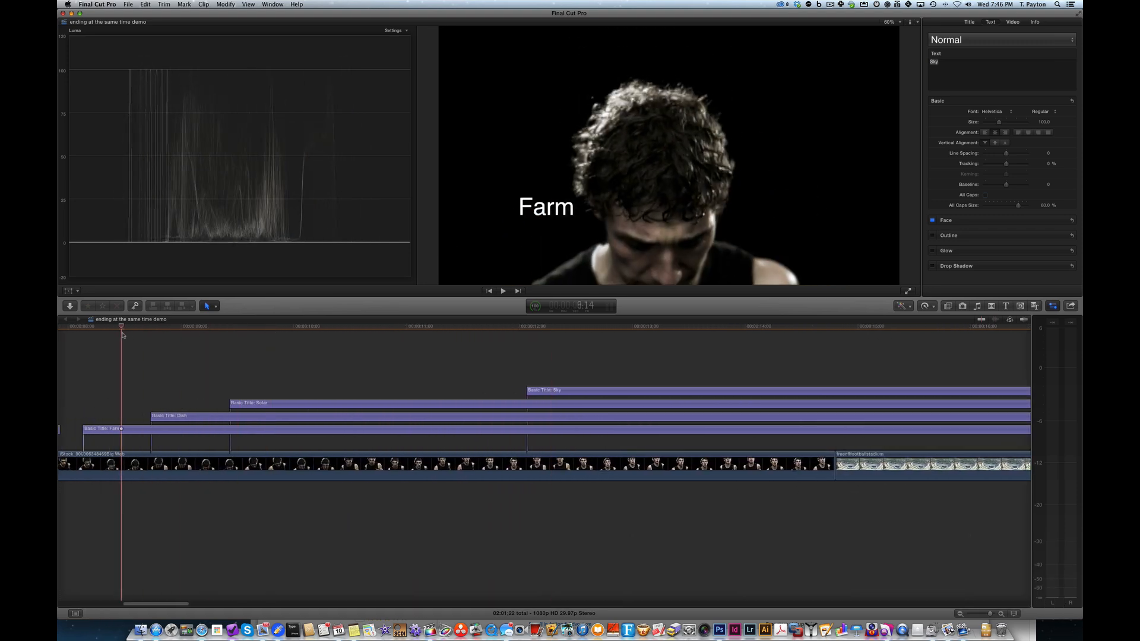
{"action": "left_click", "coordinate": [382, 326]}
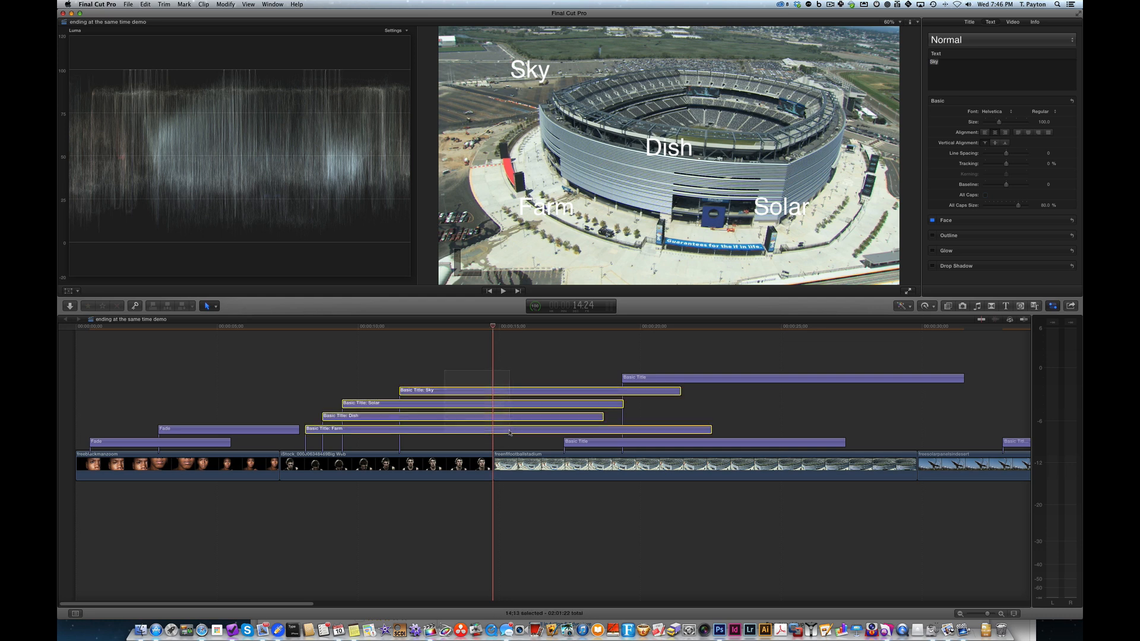
Try blading the titles at the playhead, undo it, then select and trim the Sky title
{"action": "key", "text": "cmd+b"}
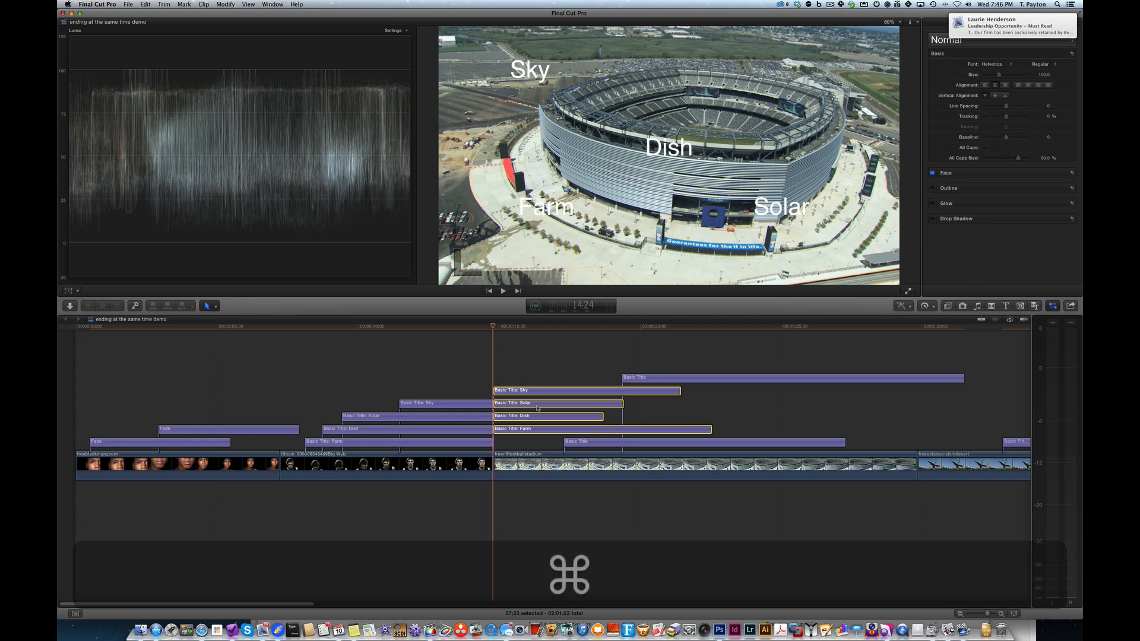
{"action": "key", "text": "shift+z"}
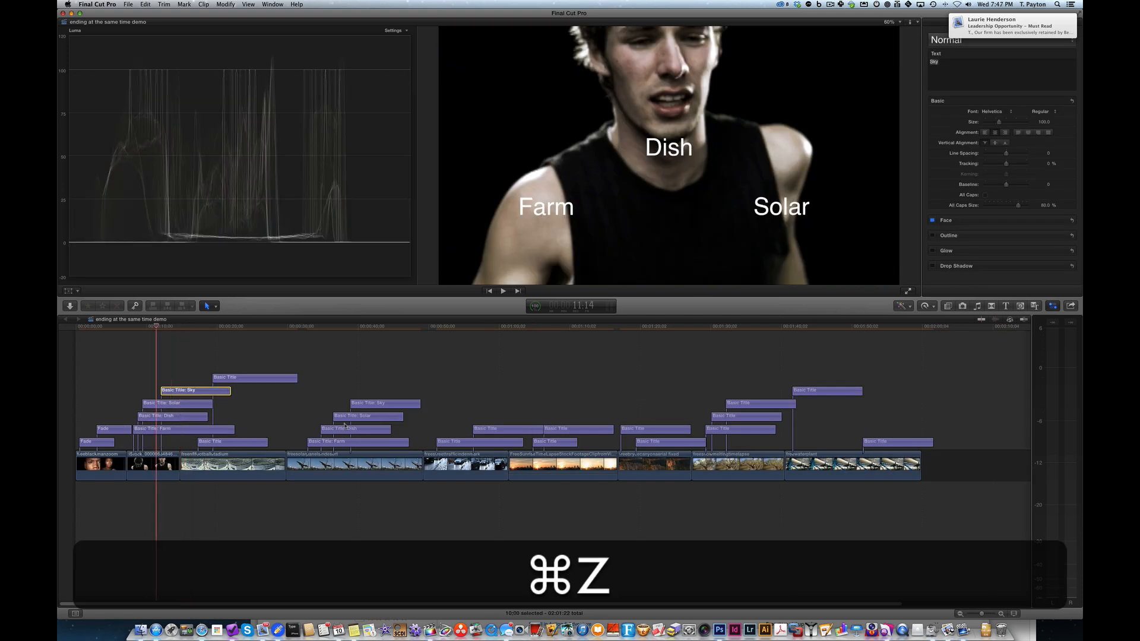
{"action": "key", "text": "shift+cmd+z"}
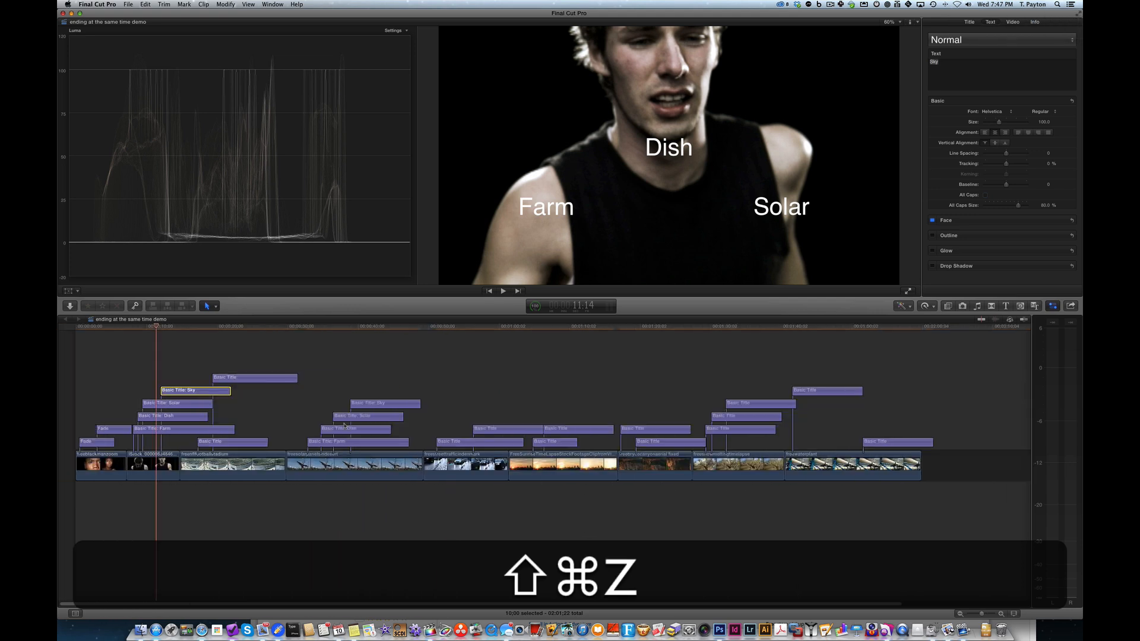
{"action": "key", "text": "cmd+="}
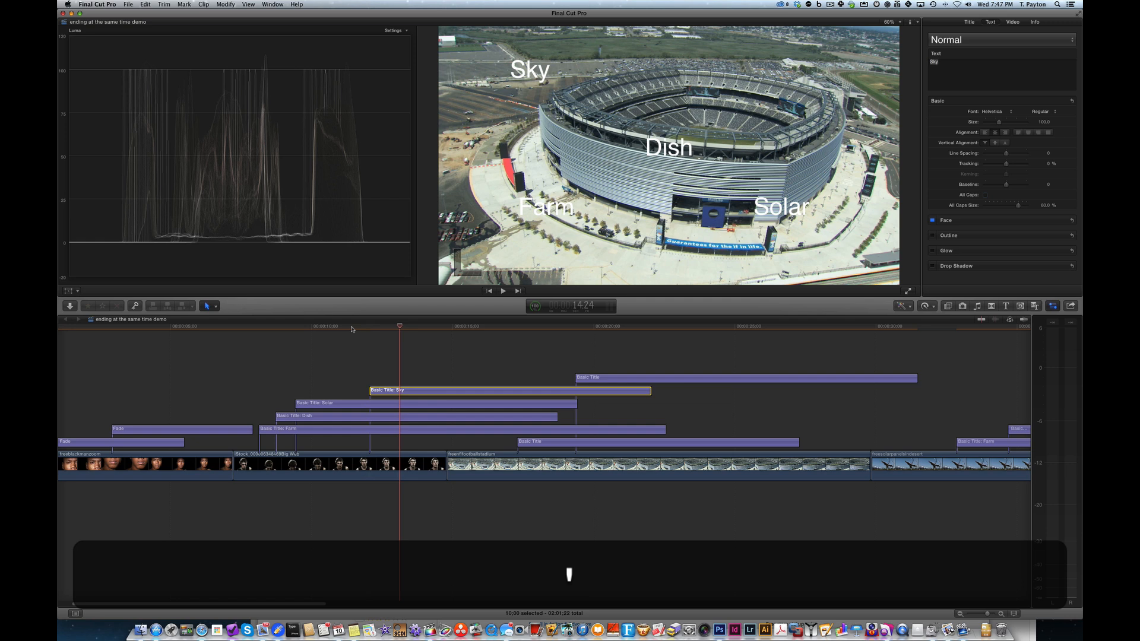
{"action": "left_click", "coordinate": [447, 327]}
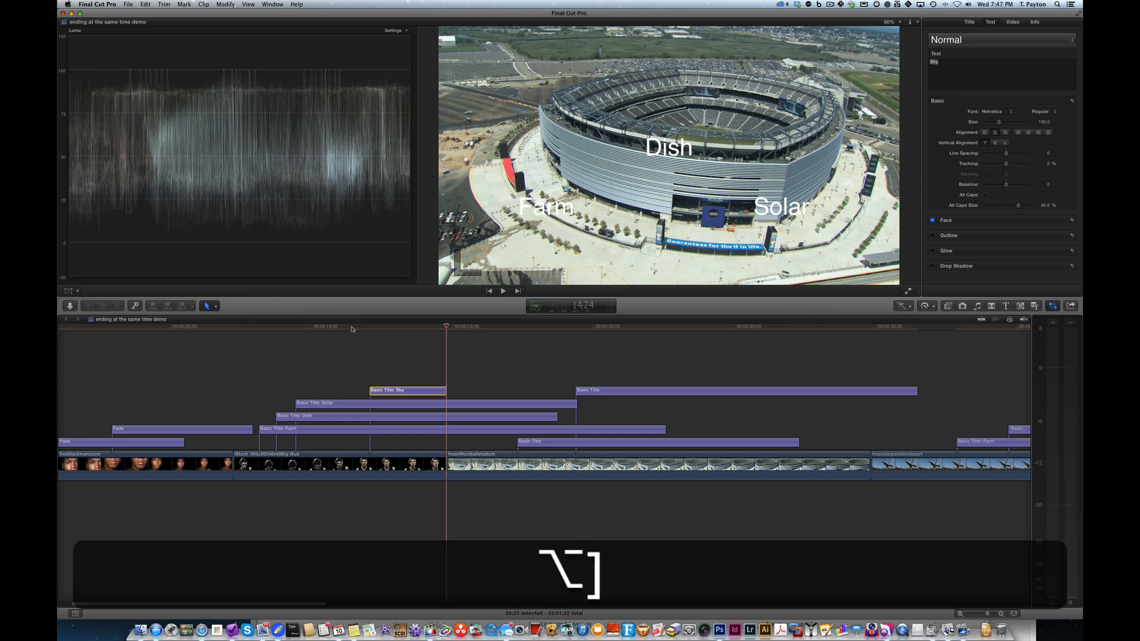
{"action": "key", "text": "cmd+z"}
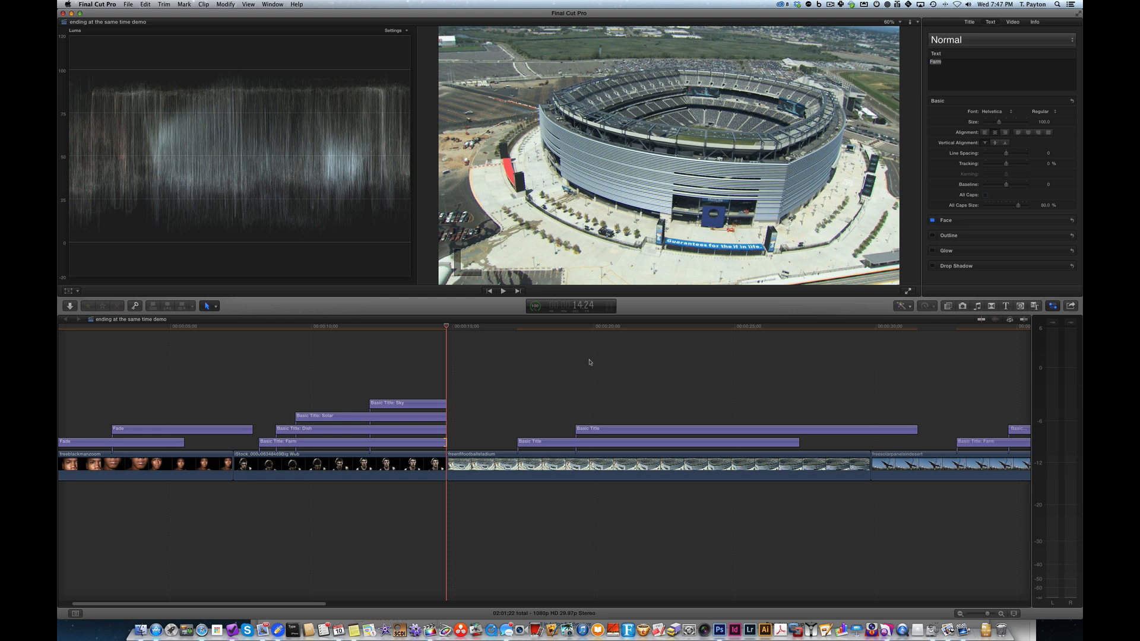
Undo the title trims, select the Sky title and zoom into the edit point
{"action": "key", "text": "cmd+z"}
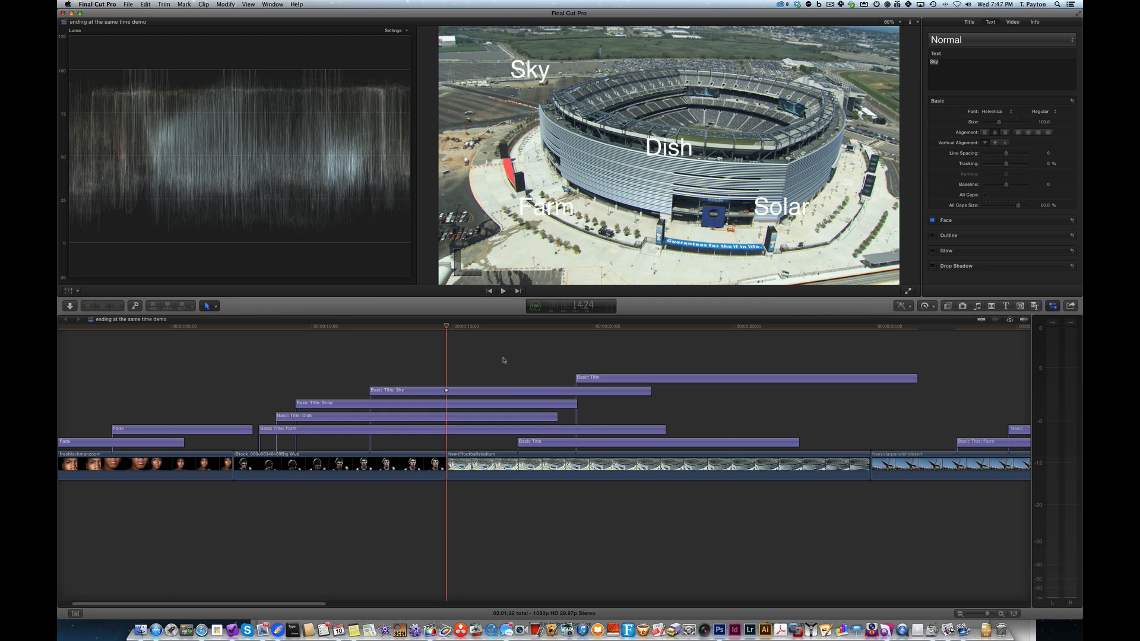
{"action": "mouse_move", "coordinate": [449, 329]}
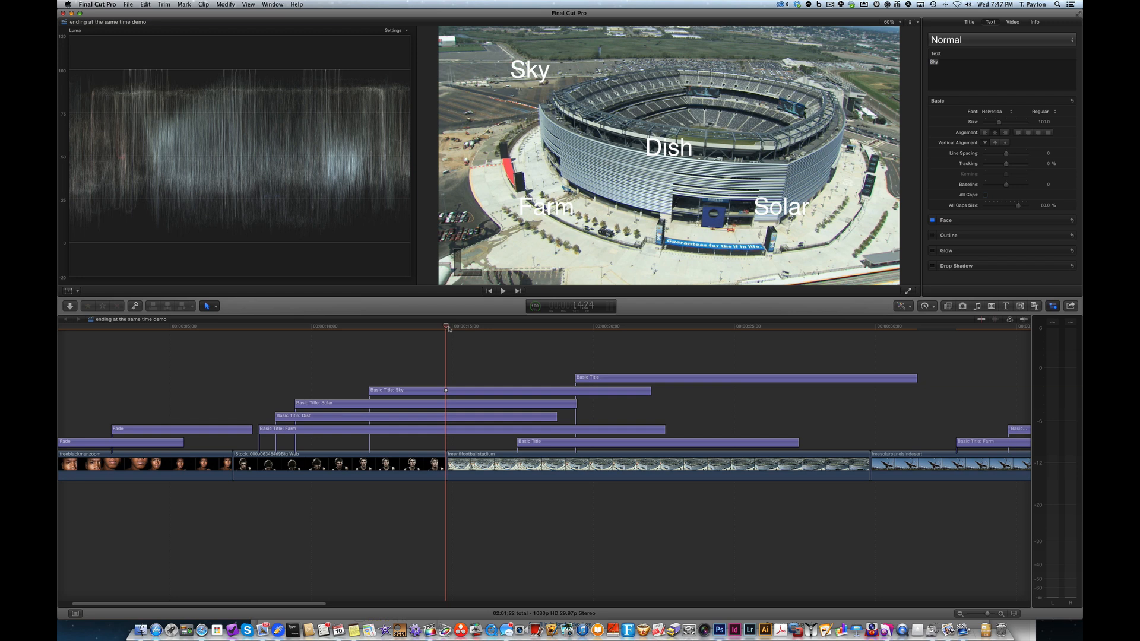
{"action": "mouse_move", "coordinate": [435, 399]}
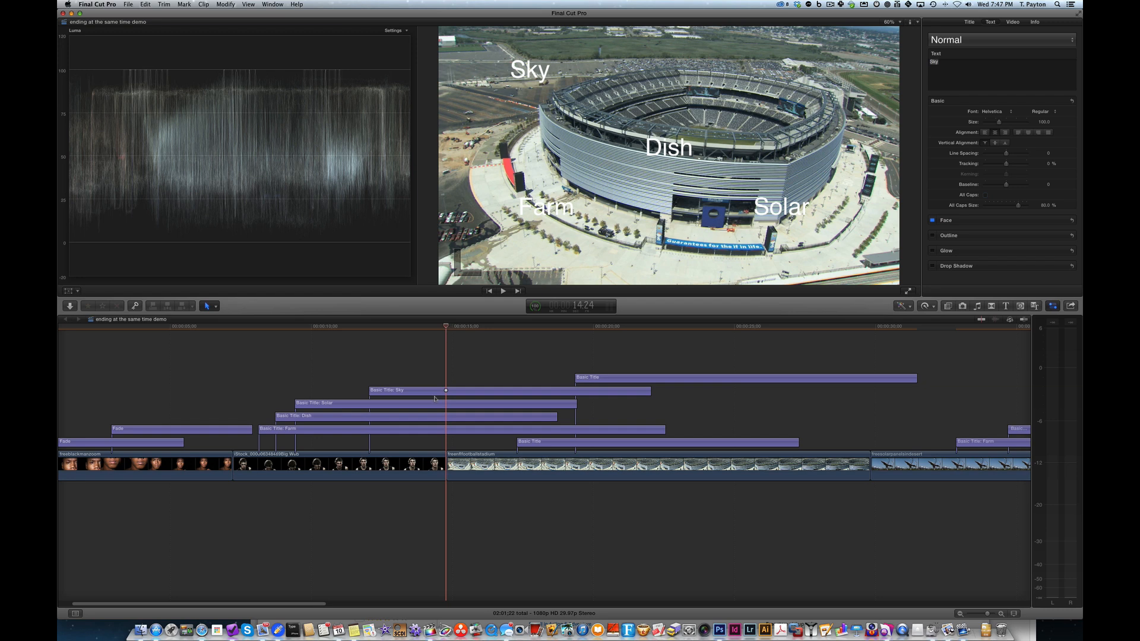
{"action": "left_click", "coordinate": [509, 390]}
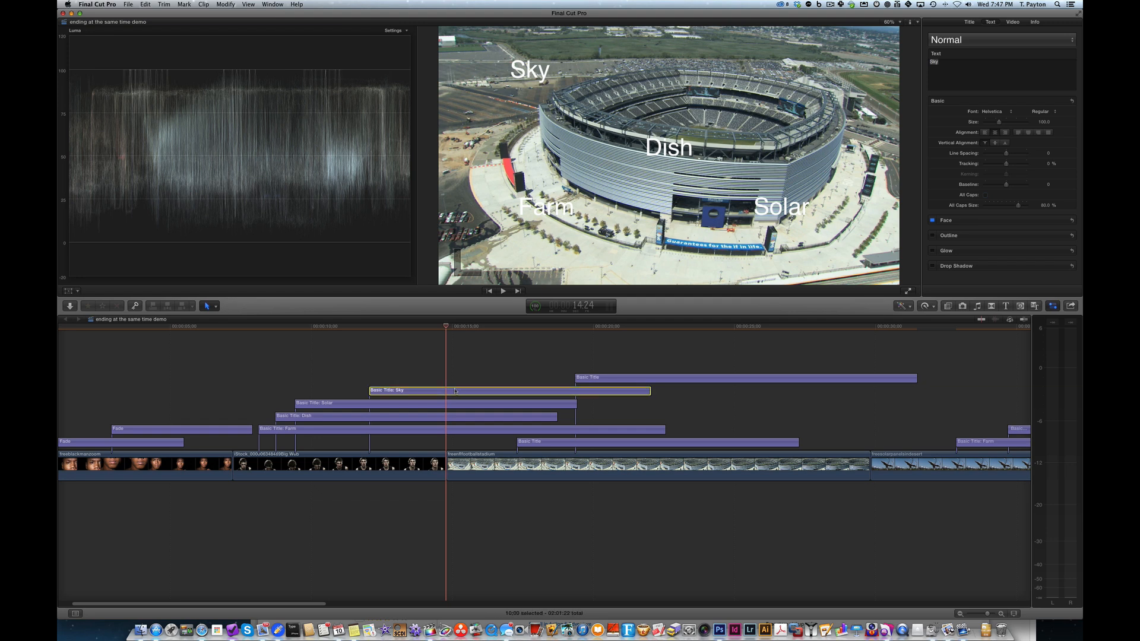
{"action": "mouse_move", "coordinate": [452, 343]}
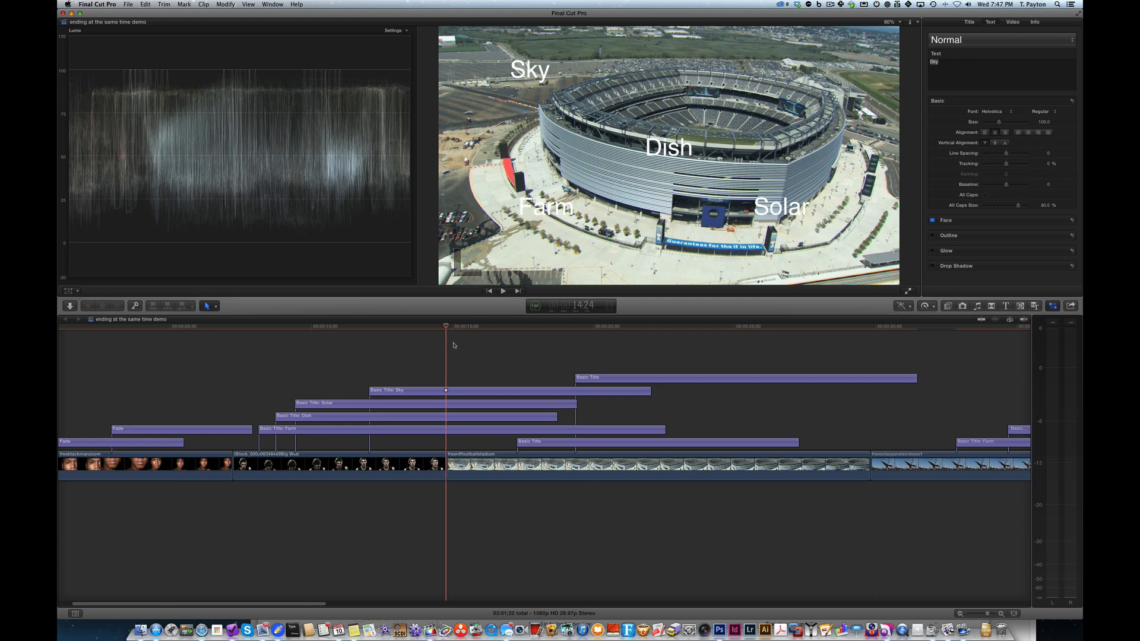
{"action": "key", "text": "cmd+="}
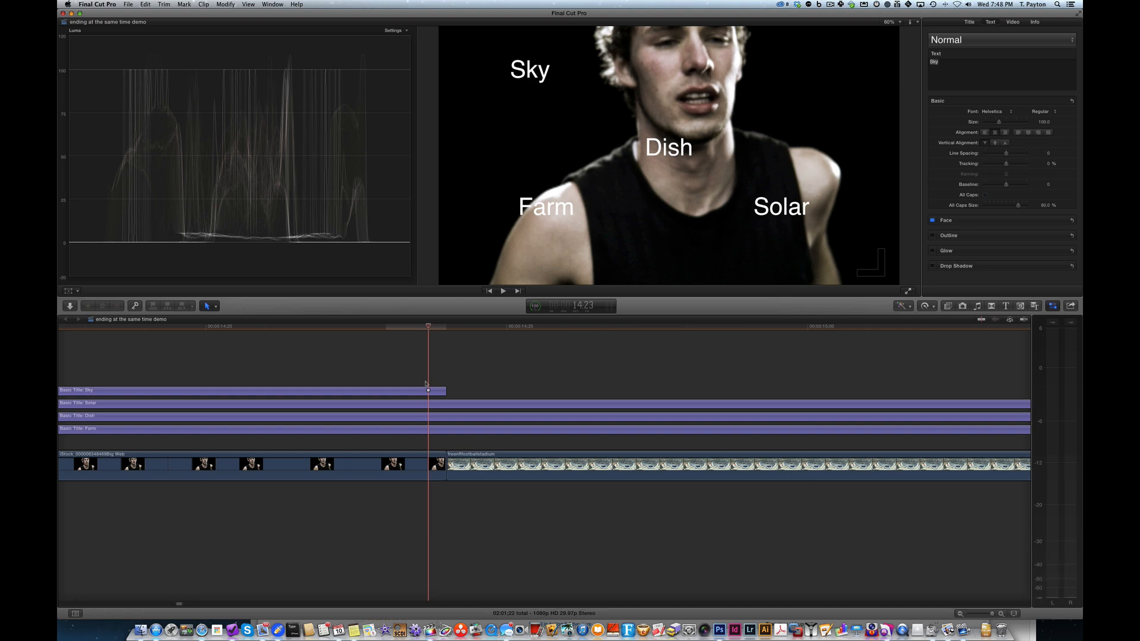
{"action": "mouse_move", "coordinate": [427, 391]}
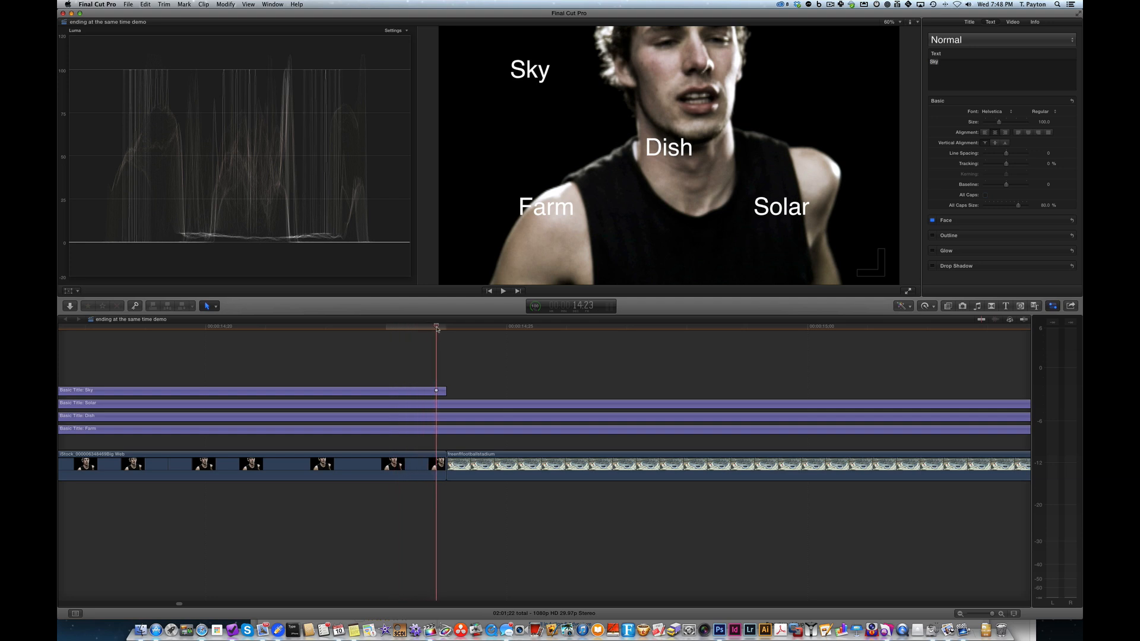
Drag the Sky title's end edge left until it snaps to the stadium-shot edit
{"action": "left_click_drag", "start_coordinate": [436, 327], "coordinate": [420, 327]}
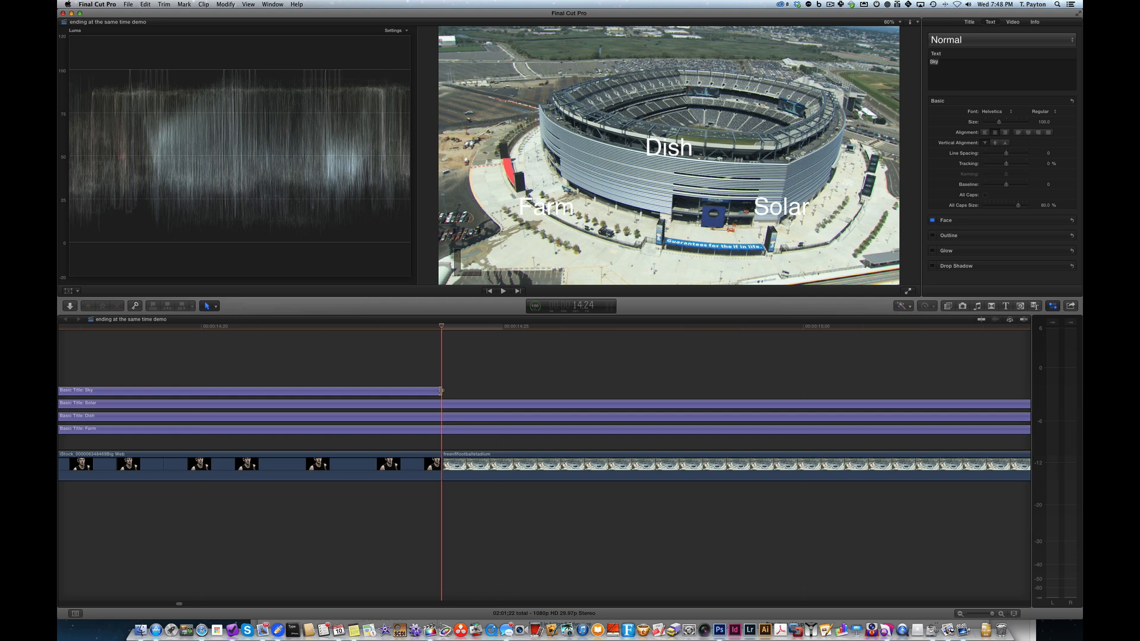
Trim the Sky, Solar, Dish and Farm title ends to the stadium edit, then fit the project
{"action": "key", "text": "shift+cmd+a"}
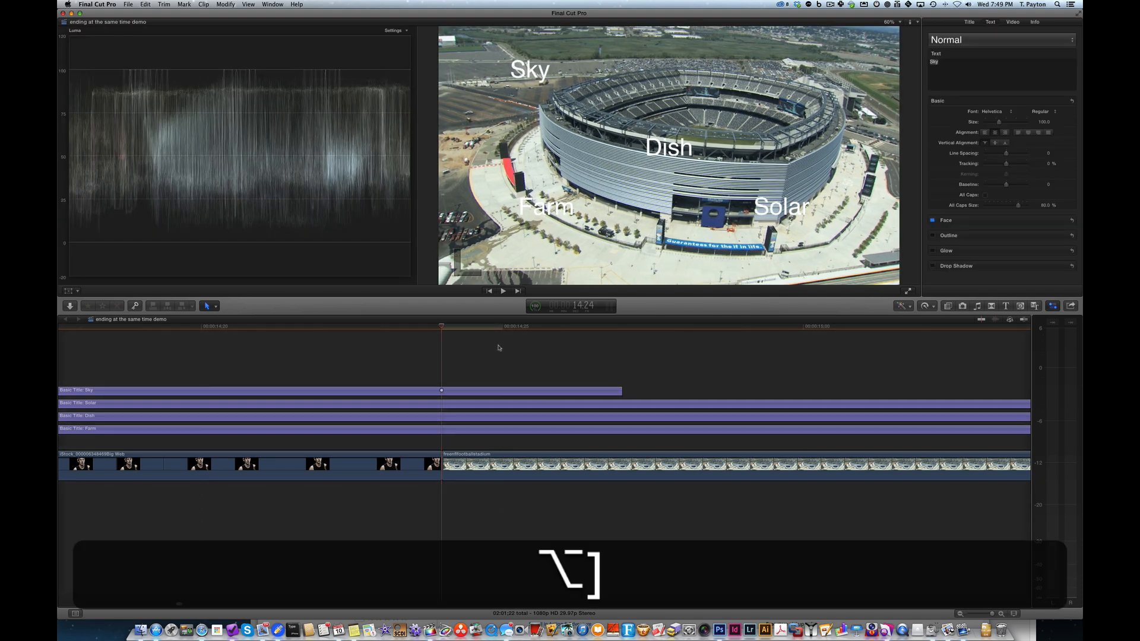
{"action": "key", "text": "cmd+2"}
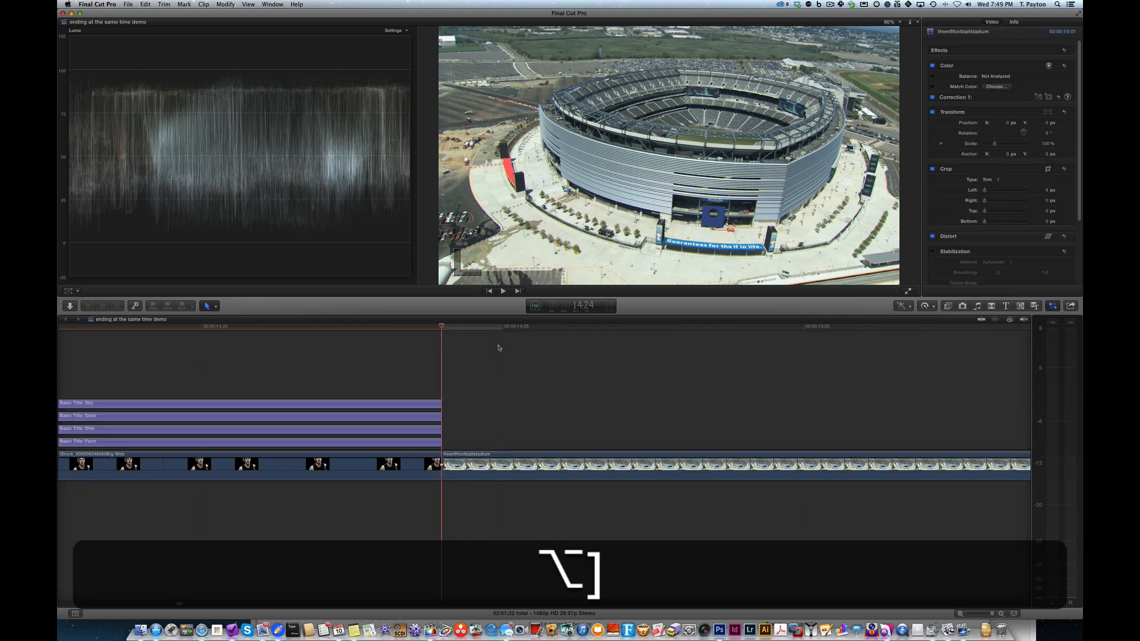
{"action": "key", "text": "shift+z"}
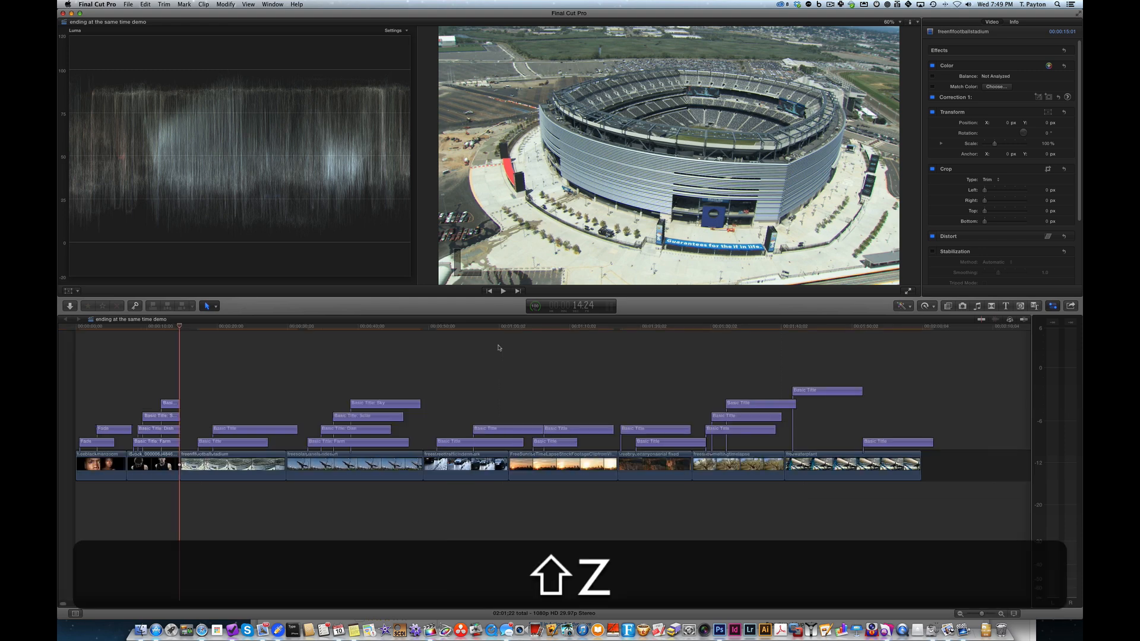
{"action": "key", "text": "cmd+="}
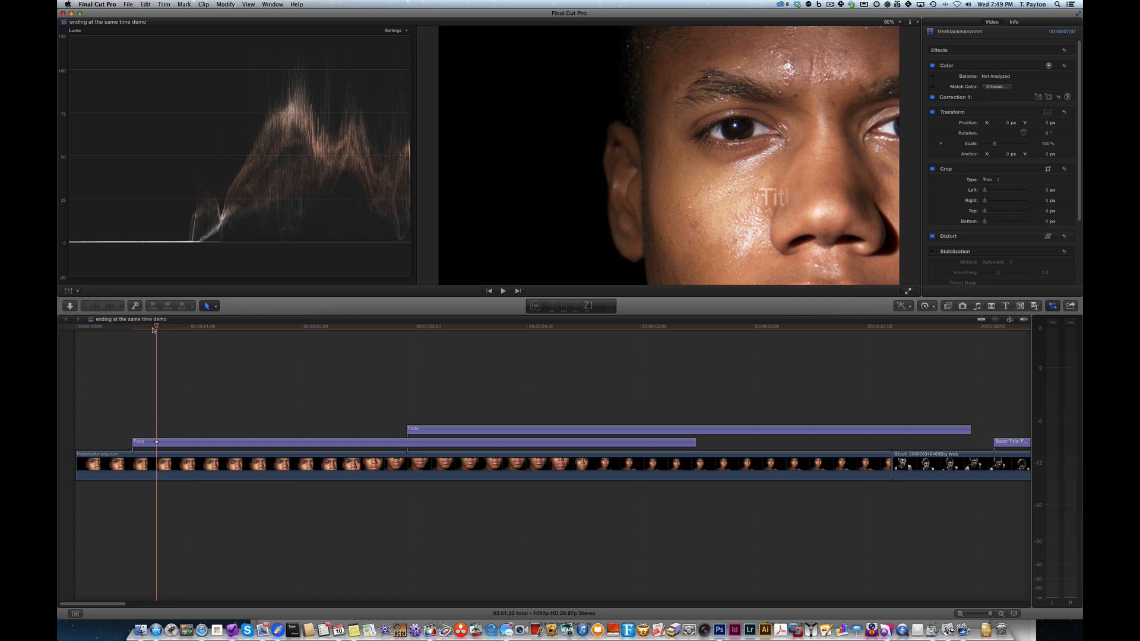
{"action": "key", "text": "shift+cmd+a"}
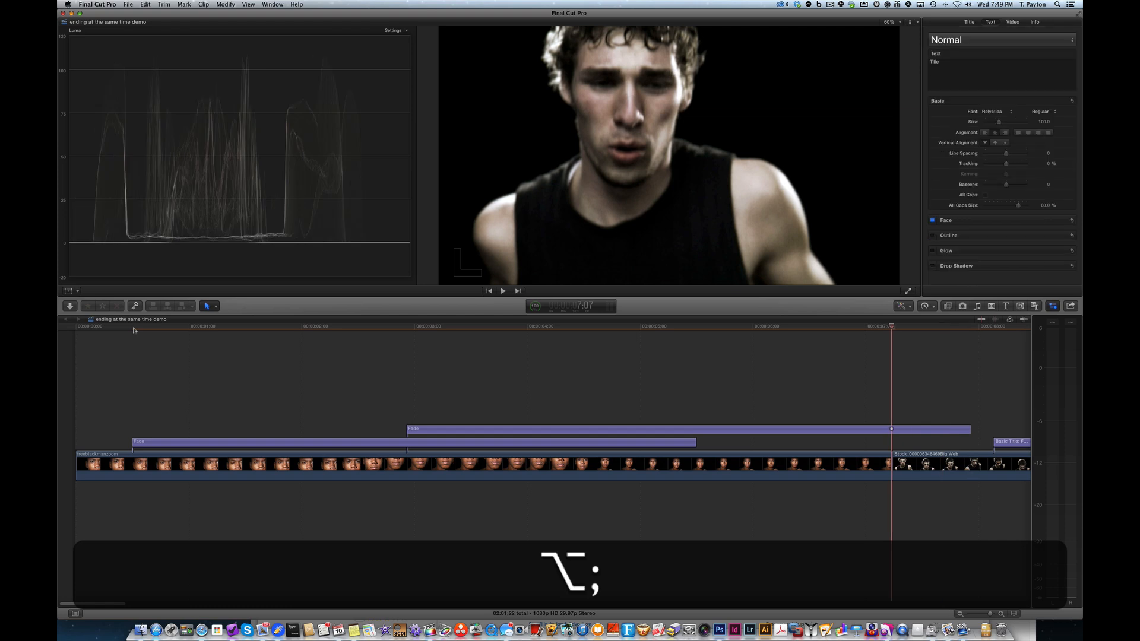
{"action": "key", "text": "cmd+z"}
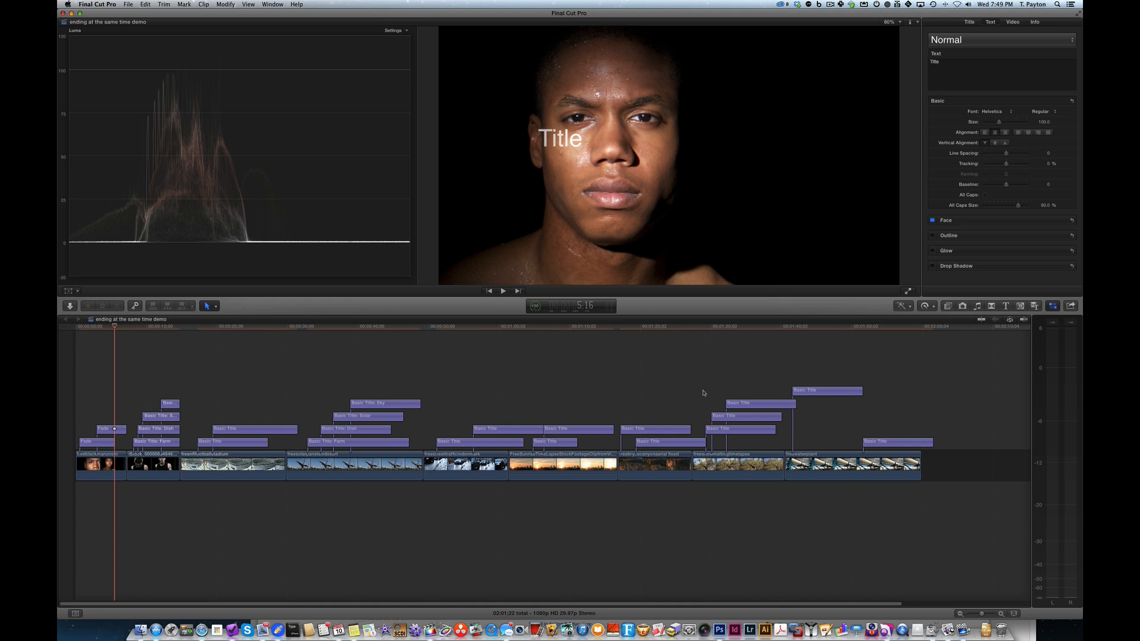
{"action": "mouse_move", "coordinate": [390, 459]}
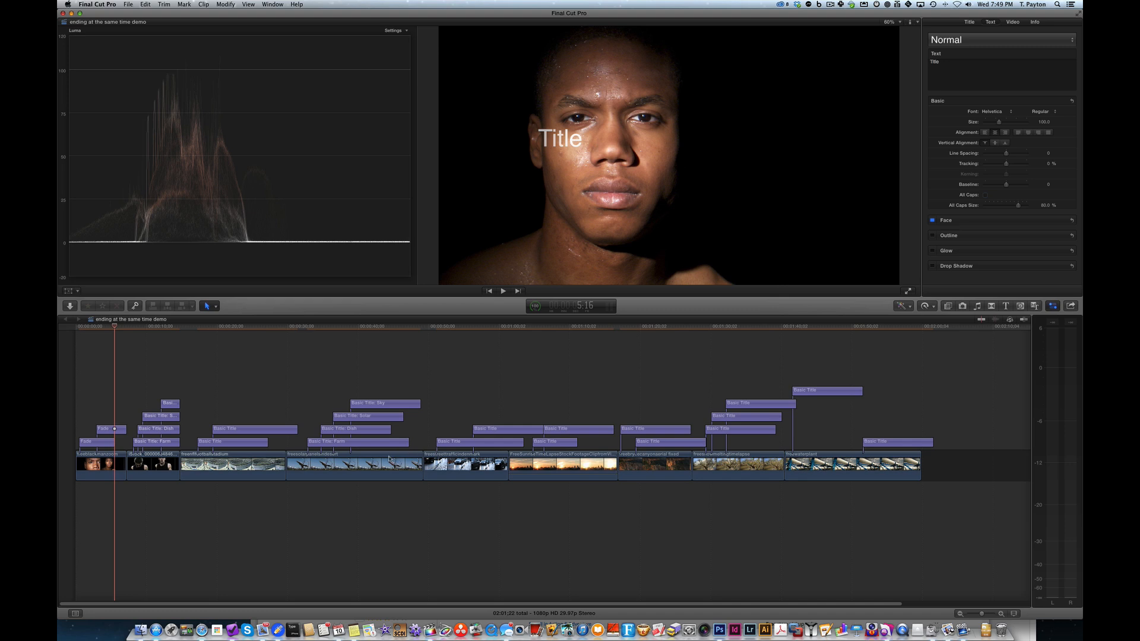
{"action": "mouse_move", "coordinate": [943, 463]}
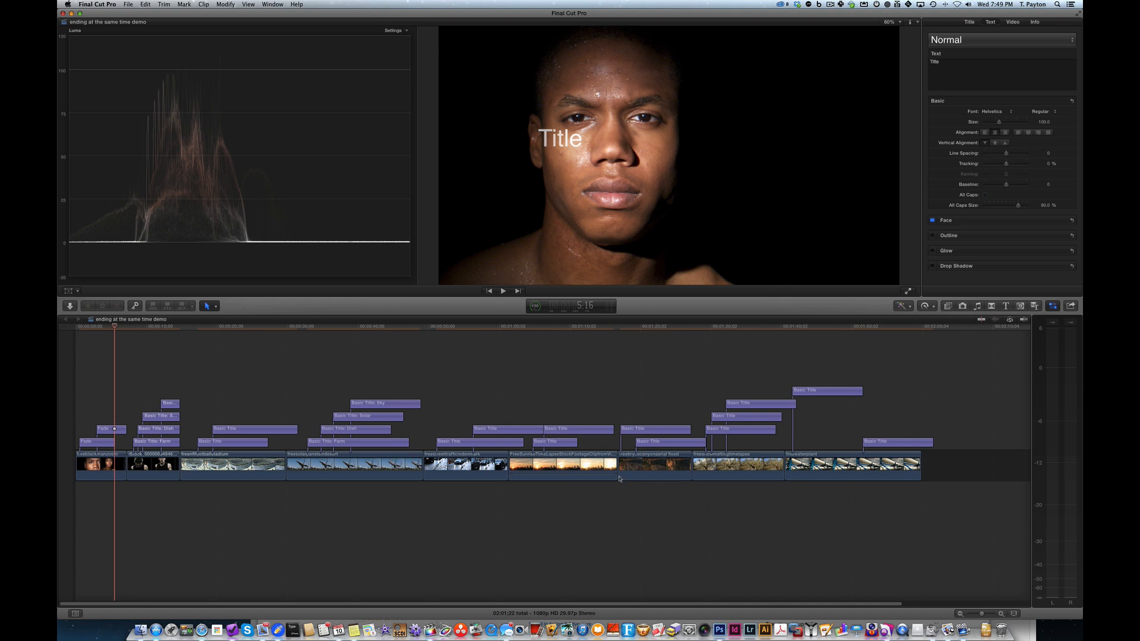
Select every title through the Timeline Index Titles filter and lengthen their duration
{"action": "left_click", "coordinate": [354, 466]}
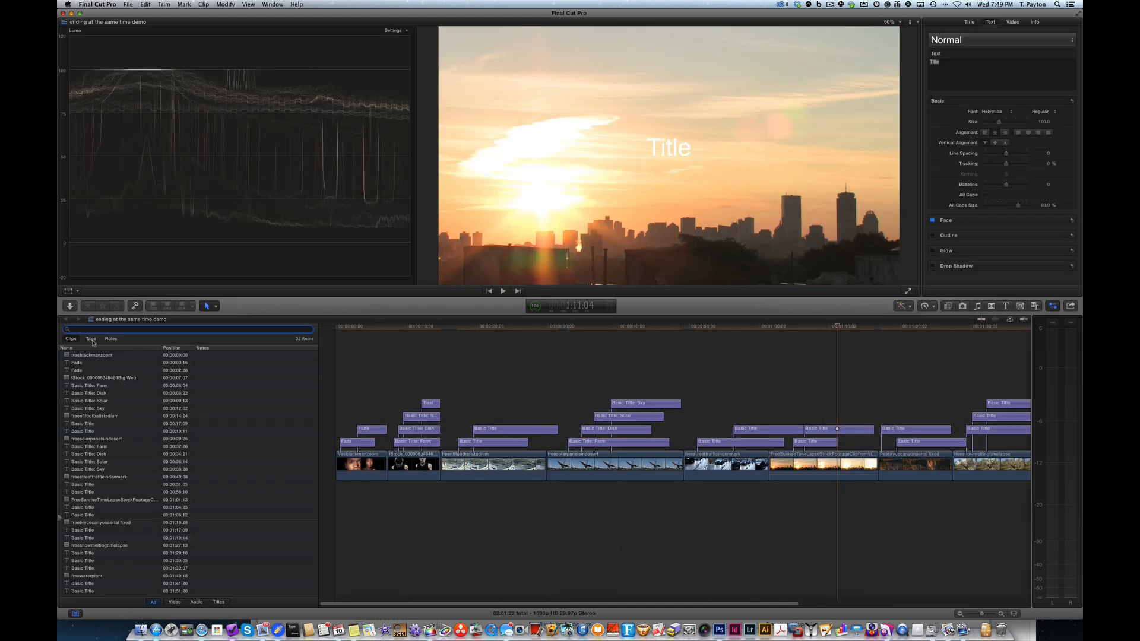
{"action": "left_click", "coordinate": [218, 602]}
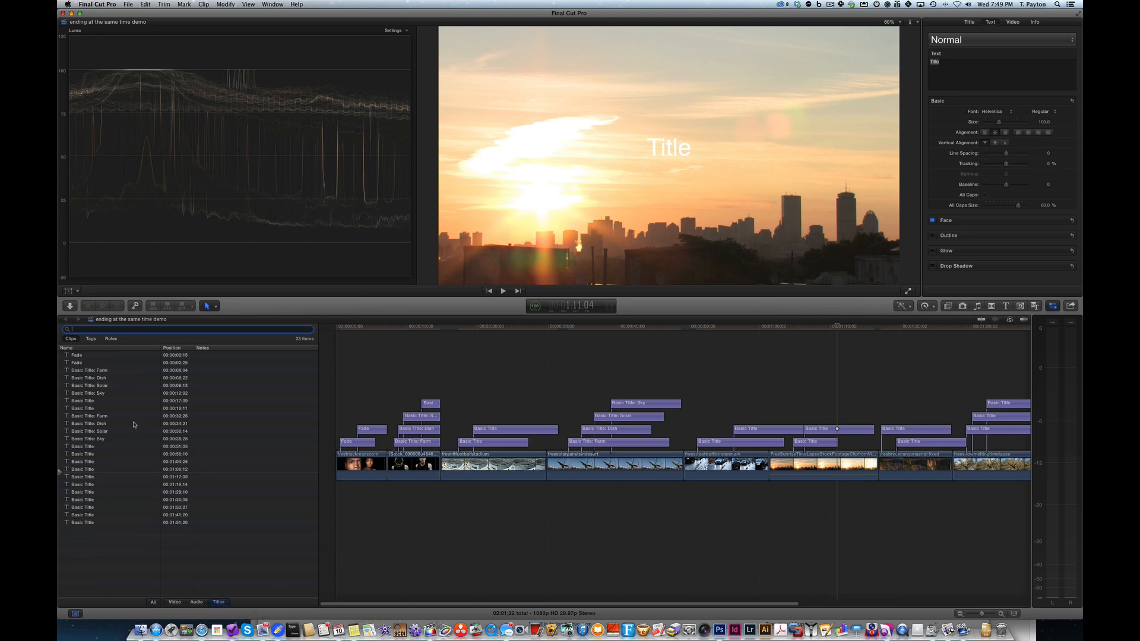
{"action": "key", "text": "cmd+a"}
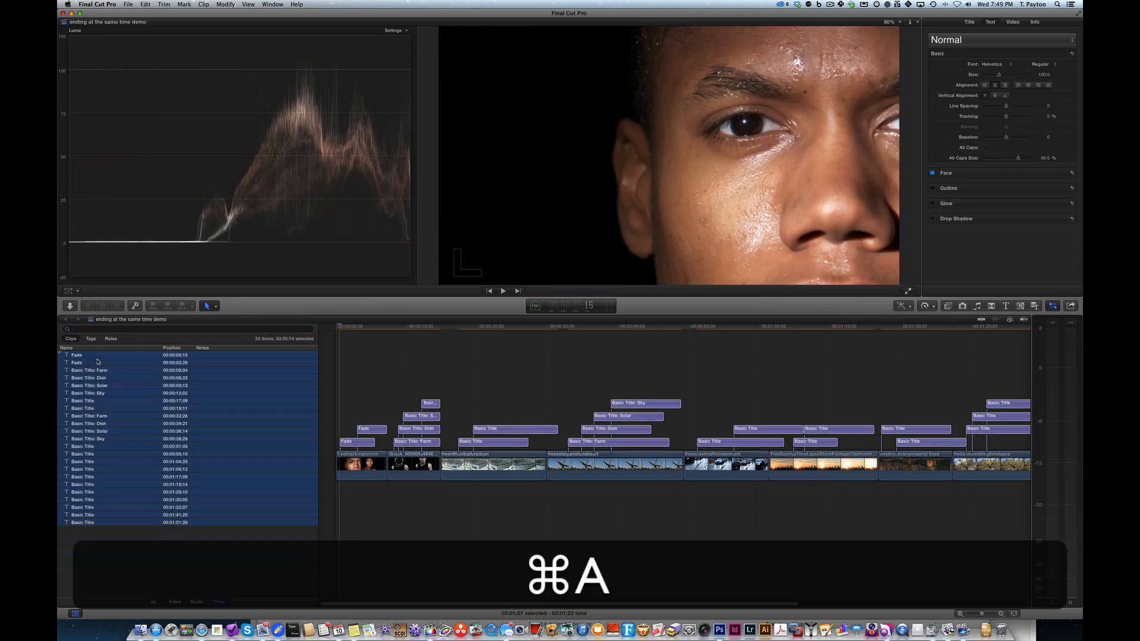
{"action": "key", "text": "cmd+2"}
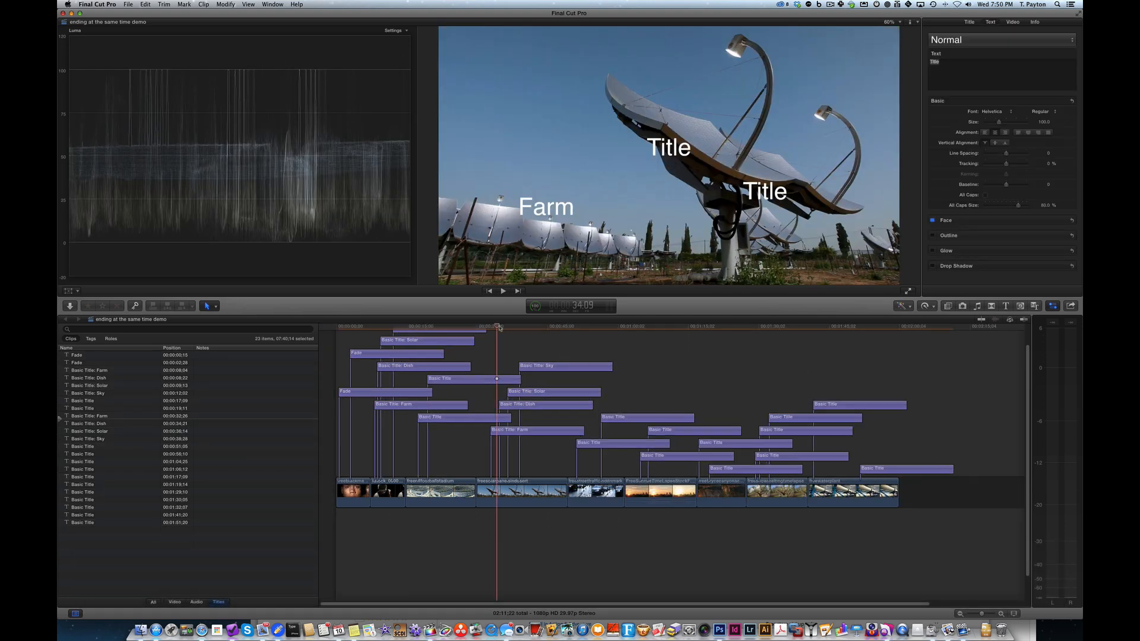
{"action": "left_click", "coordinate": [338, 391]}
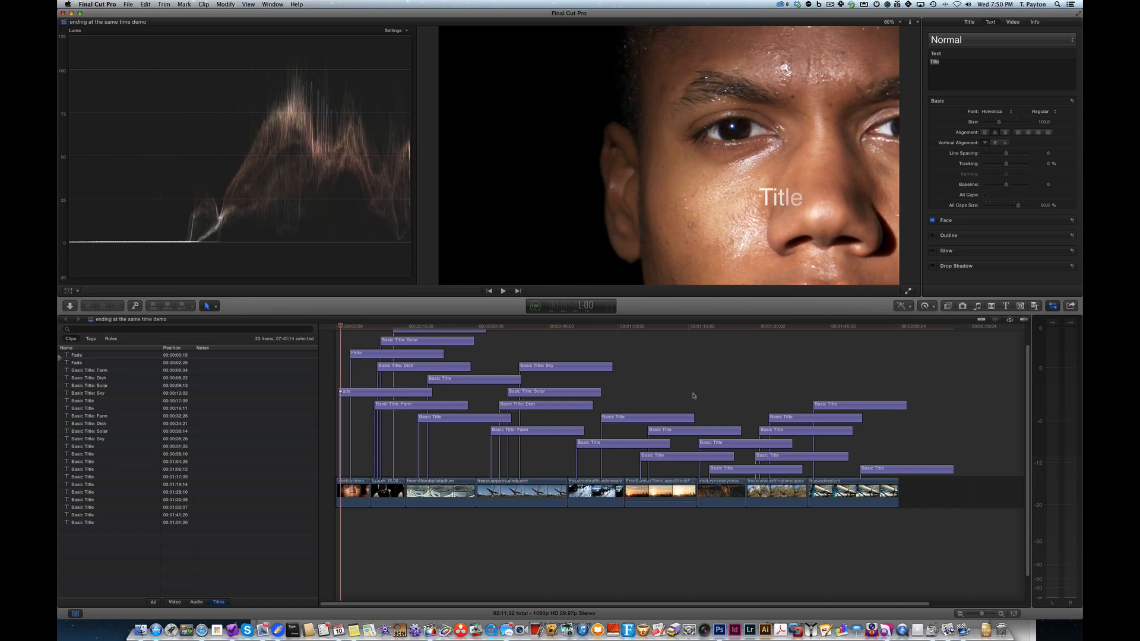
{"action": "key", "text": "cmd+]"}
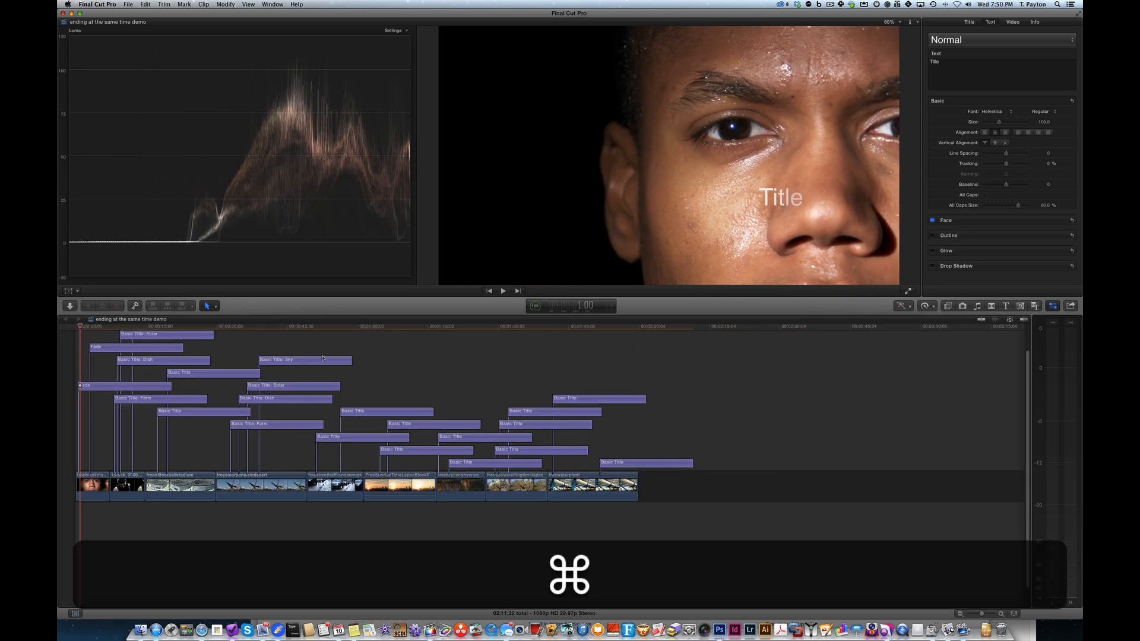
Select the Sky, Solar, Dish and Farm titles and zoom in on the wet-street edit
{"action": "key", "text": "cmd+="}
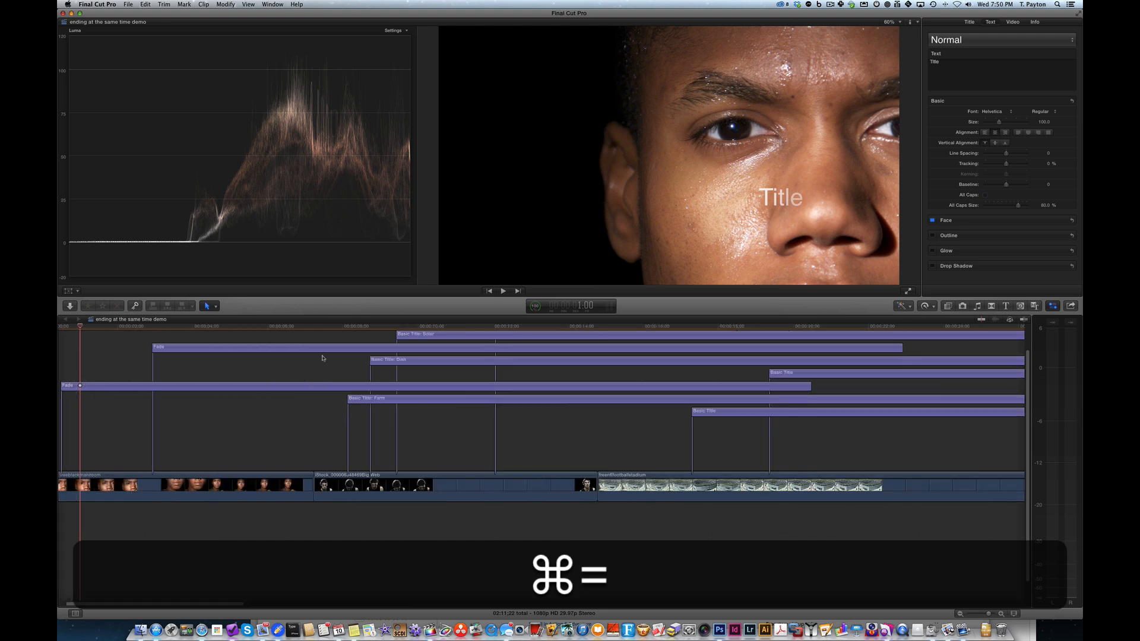
{"action": "key", "text": "cmd+="}
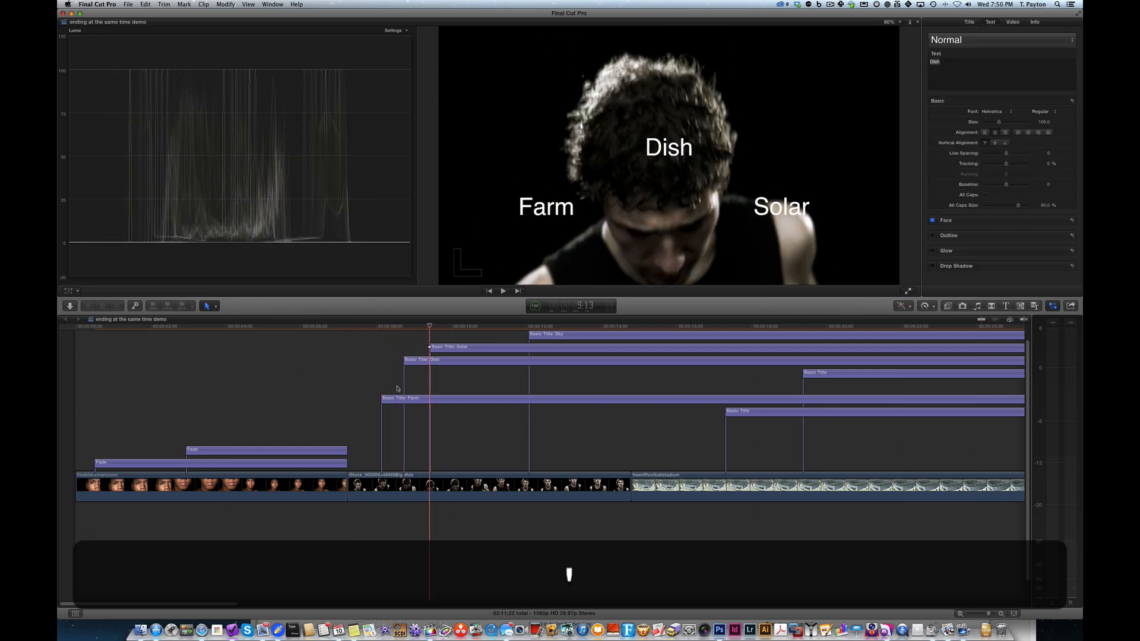
{"action": "left_click_drag", "start_coordinate": [429, 326], "coordinate": [630, 326]}
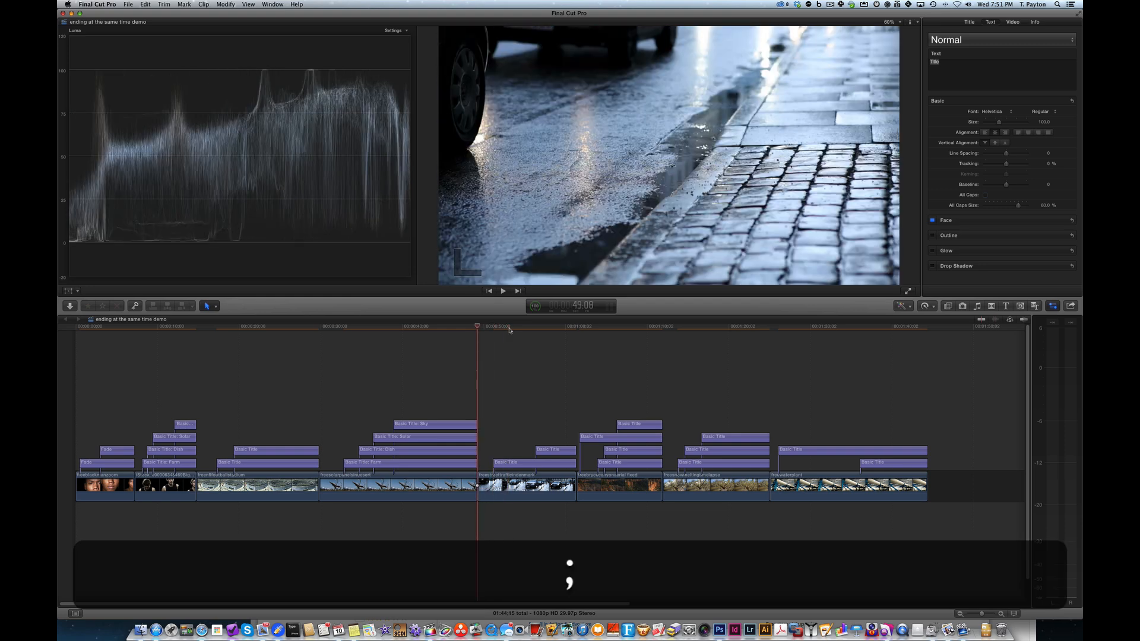
{"action": "left_click", "coordinate": [523, 485]}
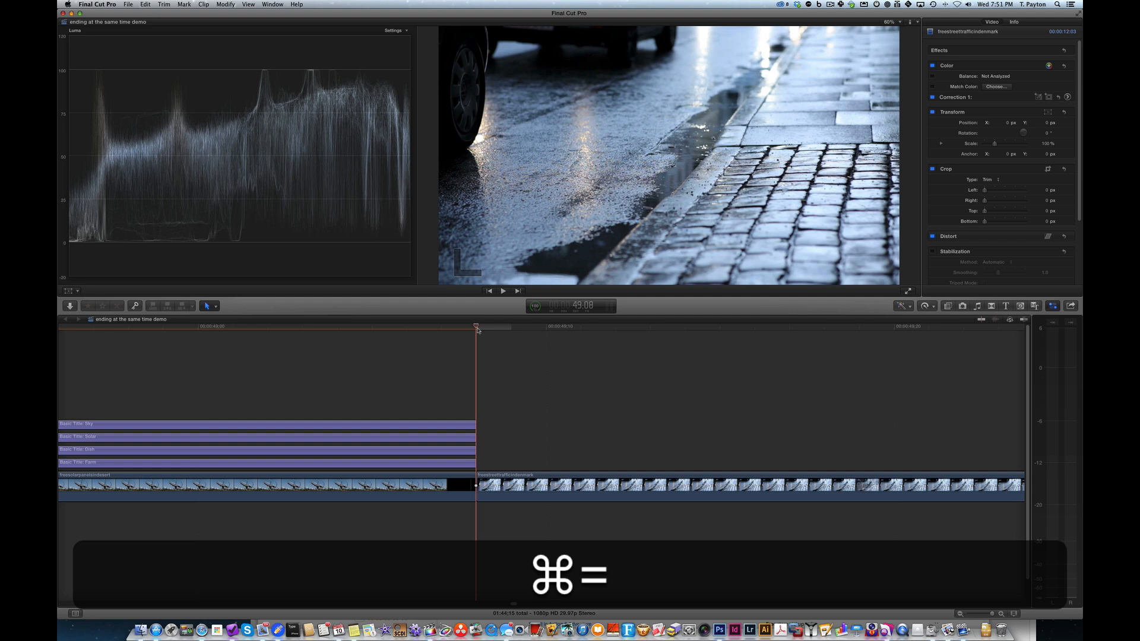
{"action": "key", "text": "cmd+="}
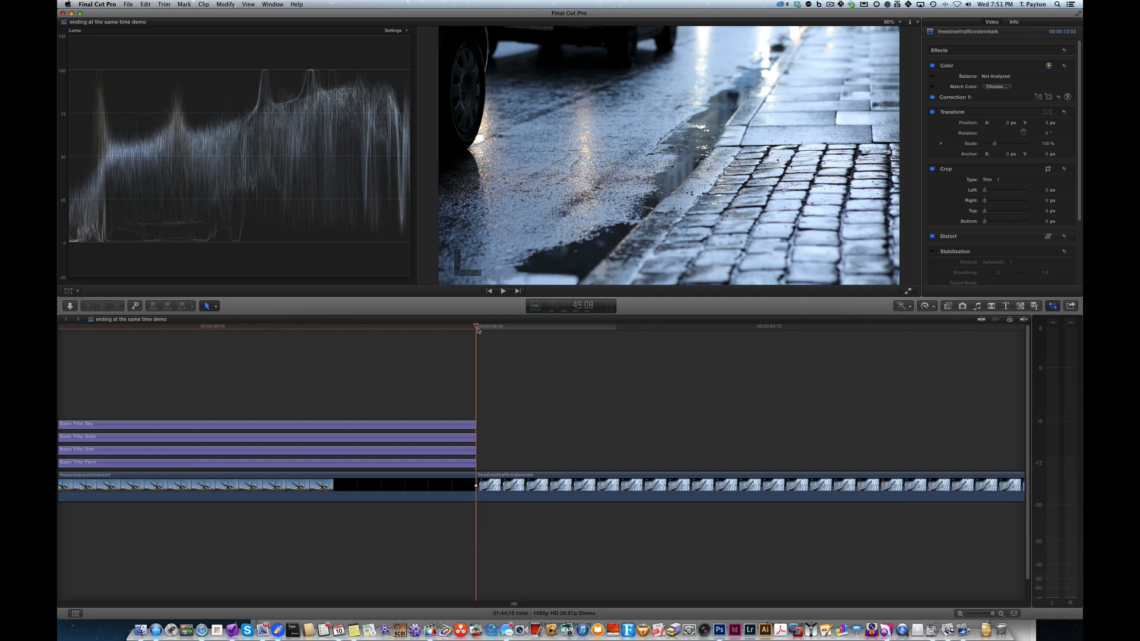